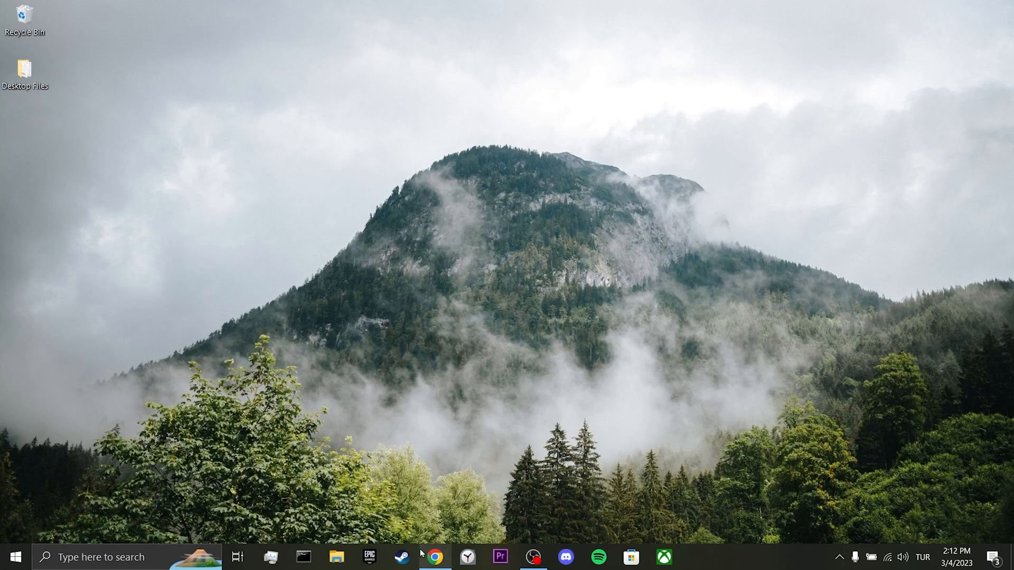
# Launch Chrome and navigate Settings > Privacy and security to cookies and other site data.
pyautogui.click(434, 556)
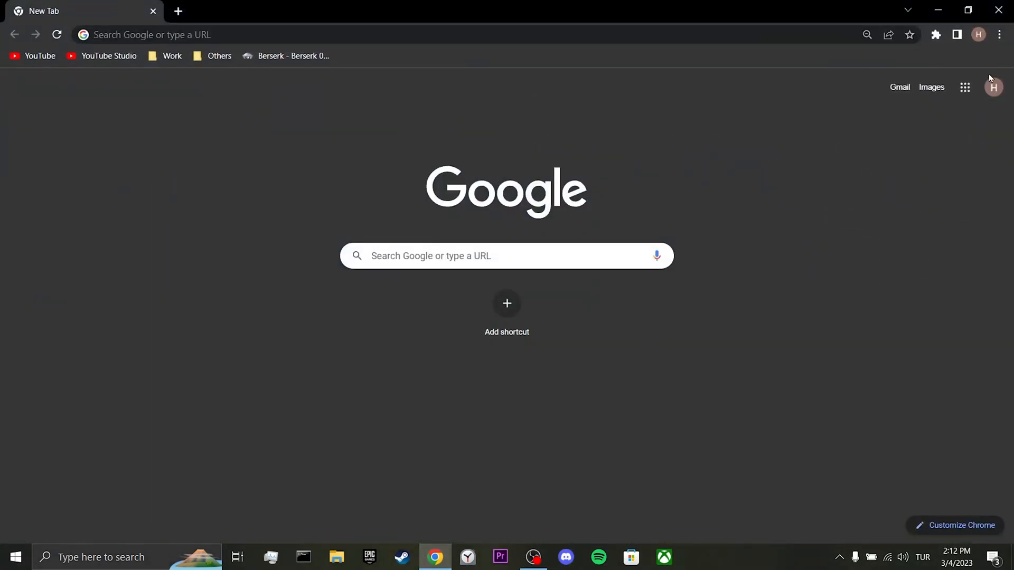
pyautogui.click(999, 34)
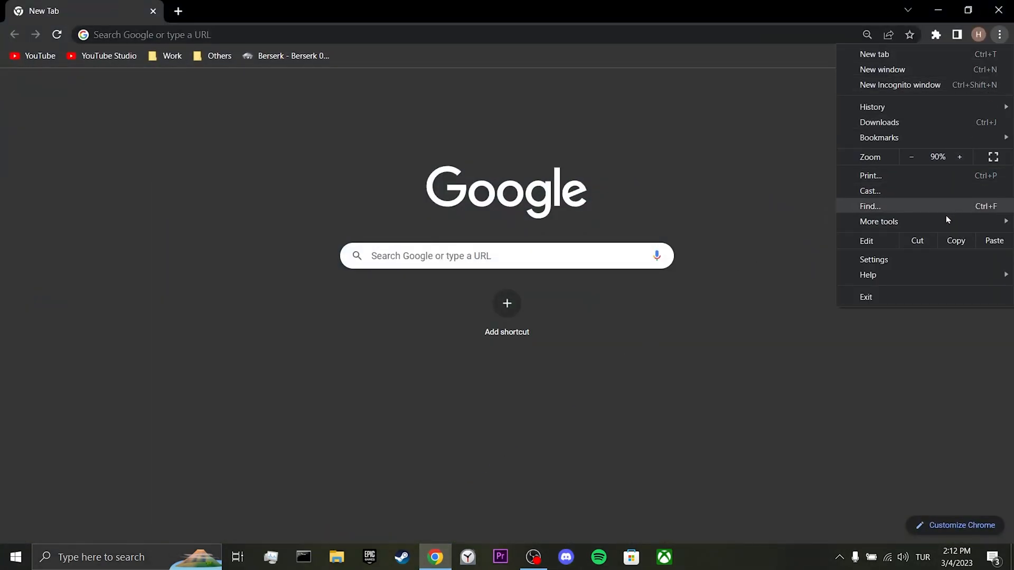
pyautogui.click(873, 259)
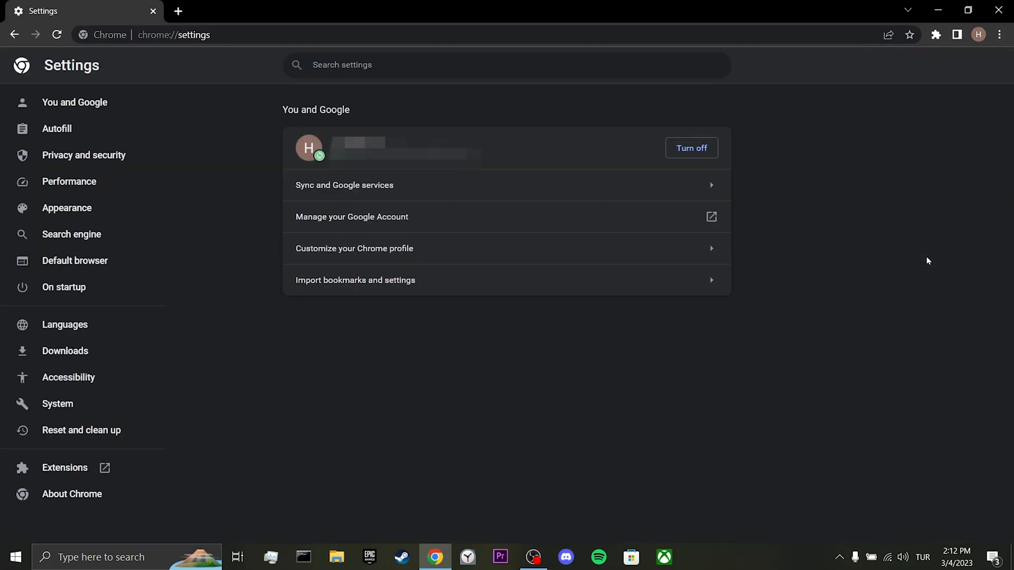
pyautogui.click(83, 155)
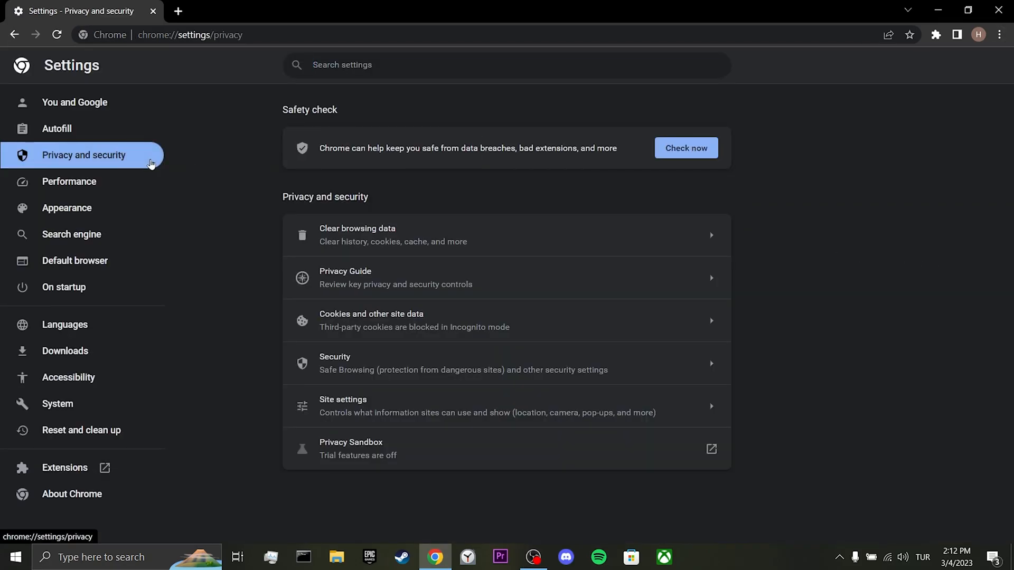
pyautogui.moveTo(482, 320)
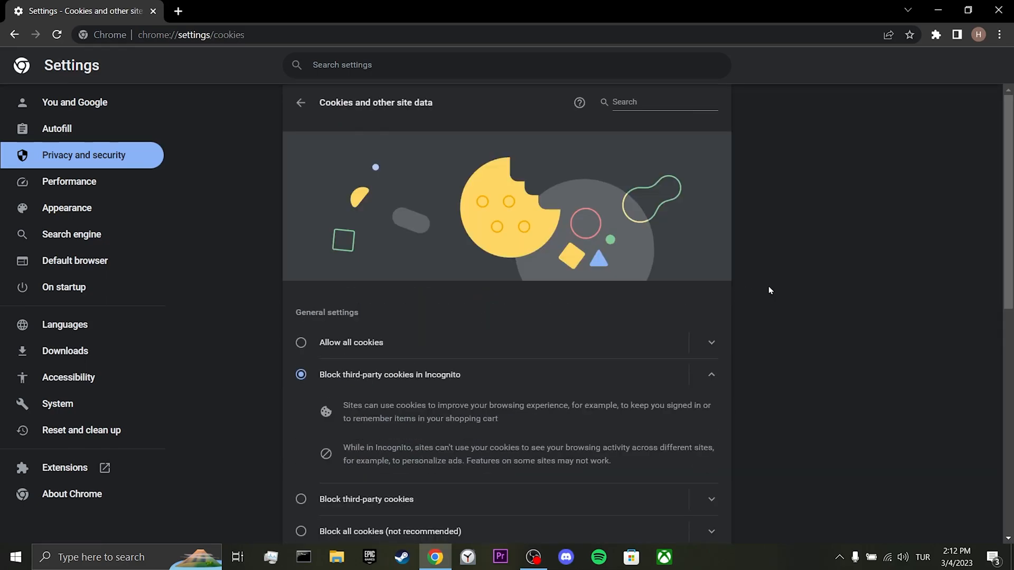
pyautogui.scroll(-3)
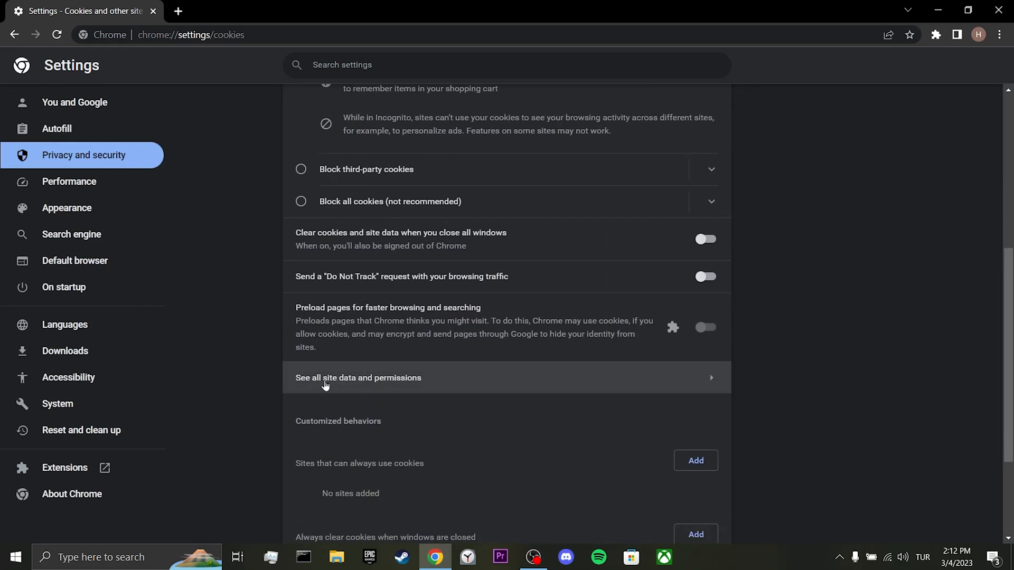
# Search all site data for 'twitch' and clear the twitch.tv data.
pyautogui.click(358, 377)
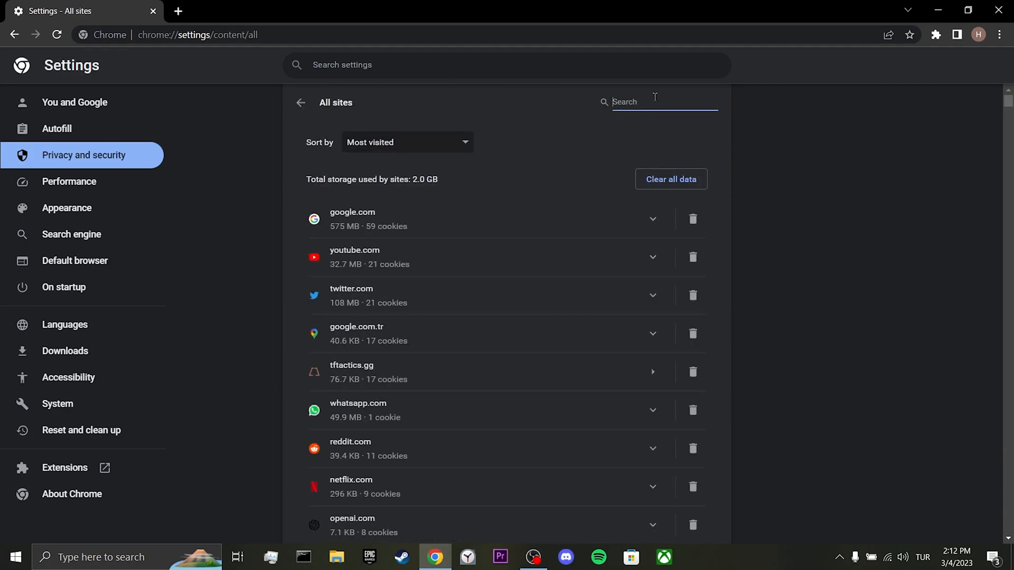
pyautogui.write('twitch')
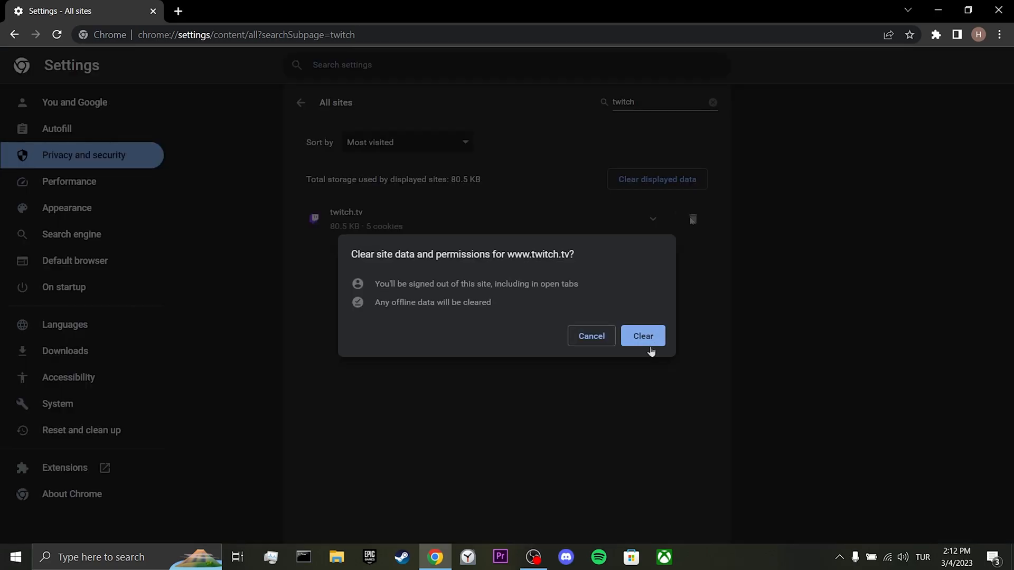
pyautogui.click(642, 336)
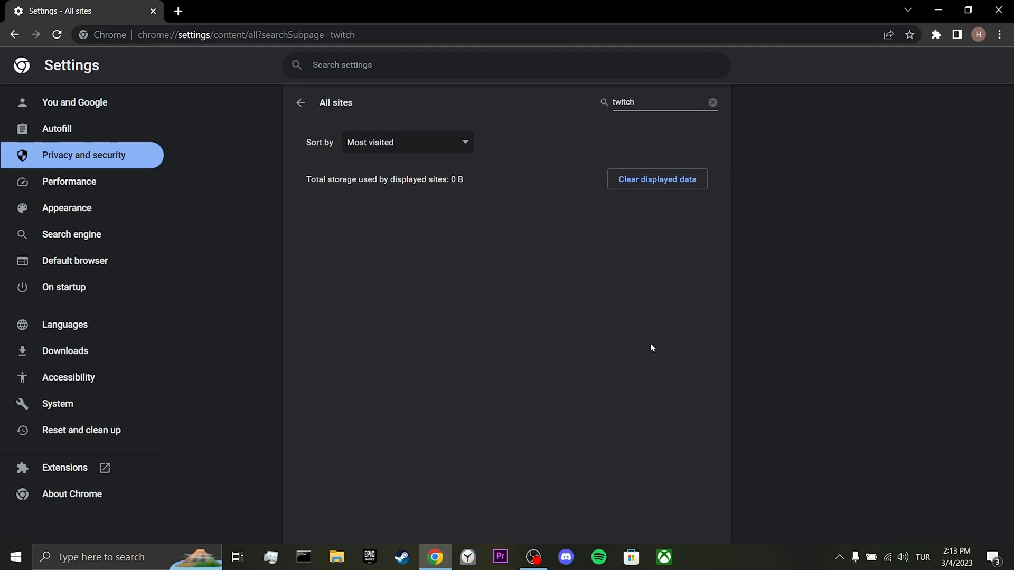
# Switch off all five extensions, including uBlock Origin, Ghostery and ZenMate VPN.
pyautogui.click(64, 467)
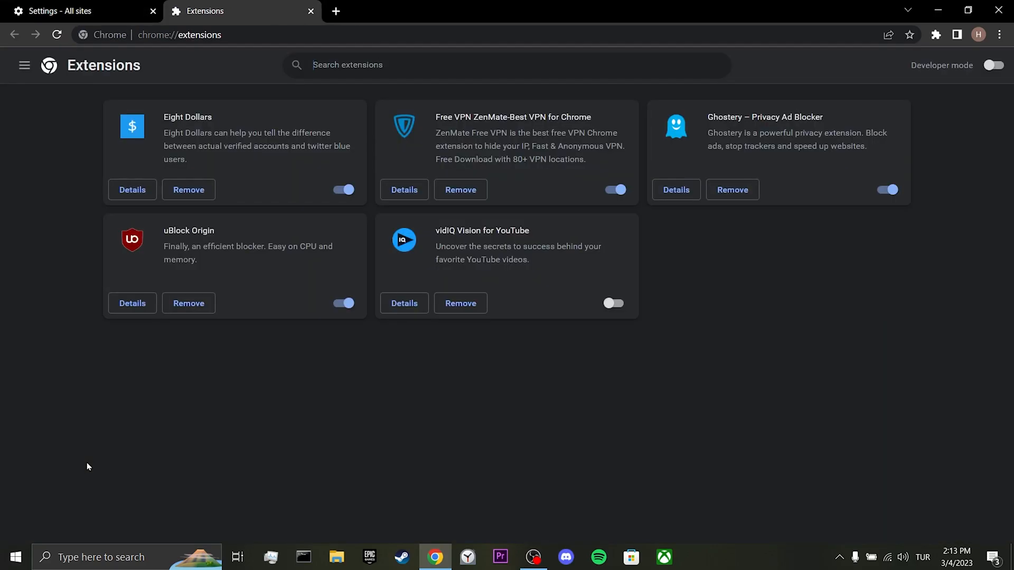
pyautogui.moveTo(653, 319)
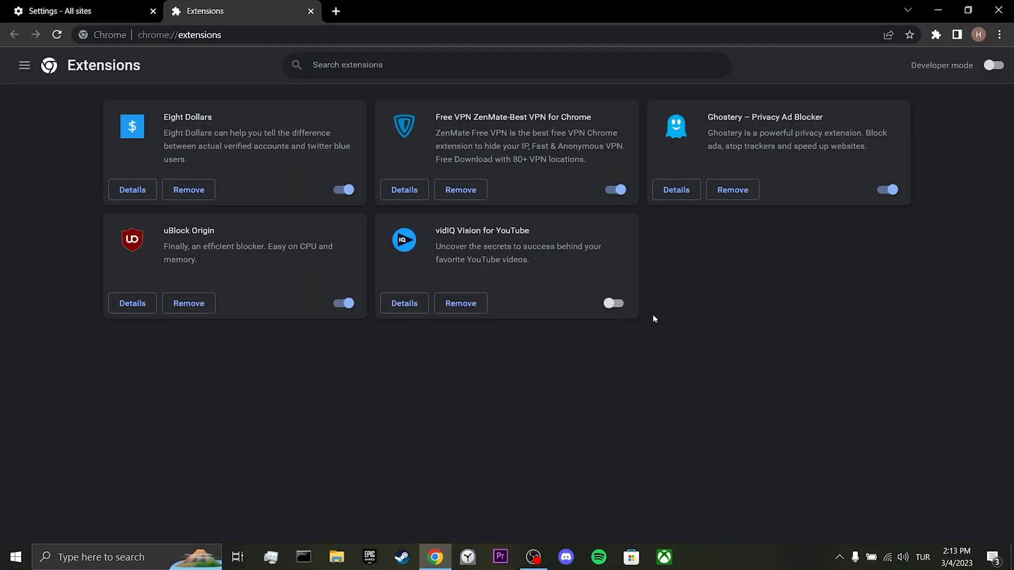
pyautogui.click(613, 190)
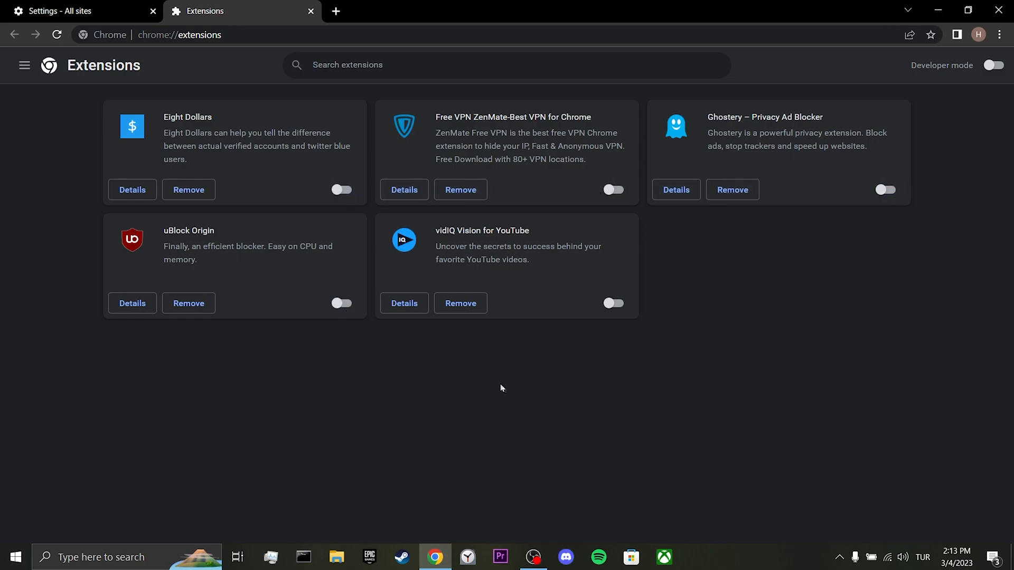
pyautogui.moveTo(508, 388)
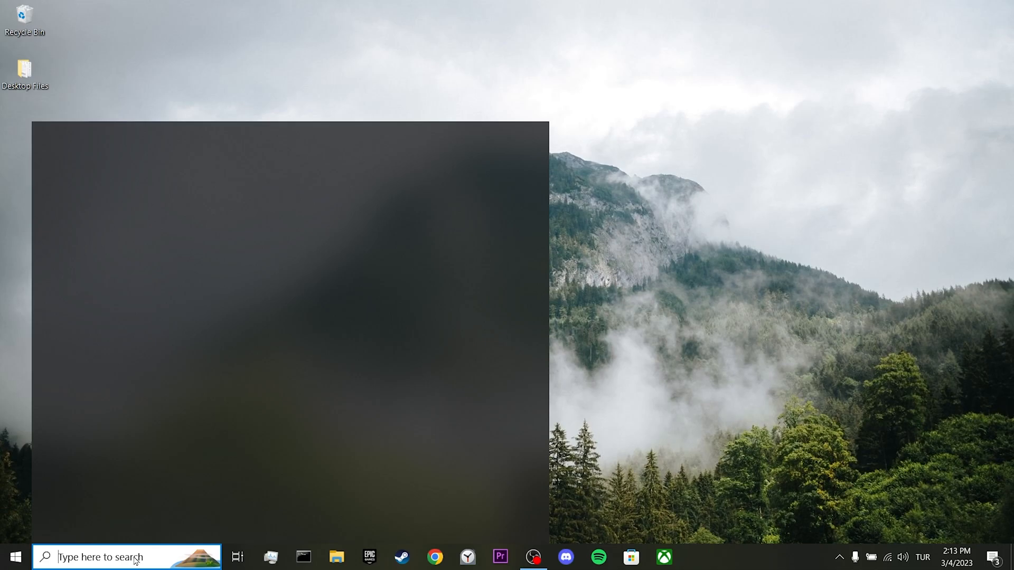
# Search 'cmd' and run Command Prompt as administrator.
pyautogui.write('cmd')
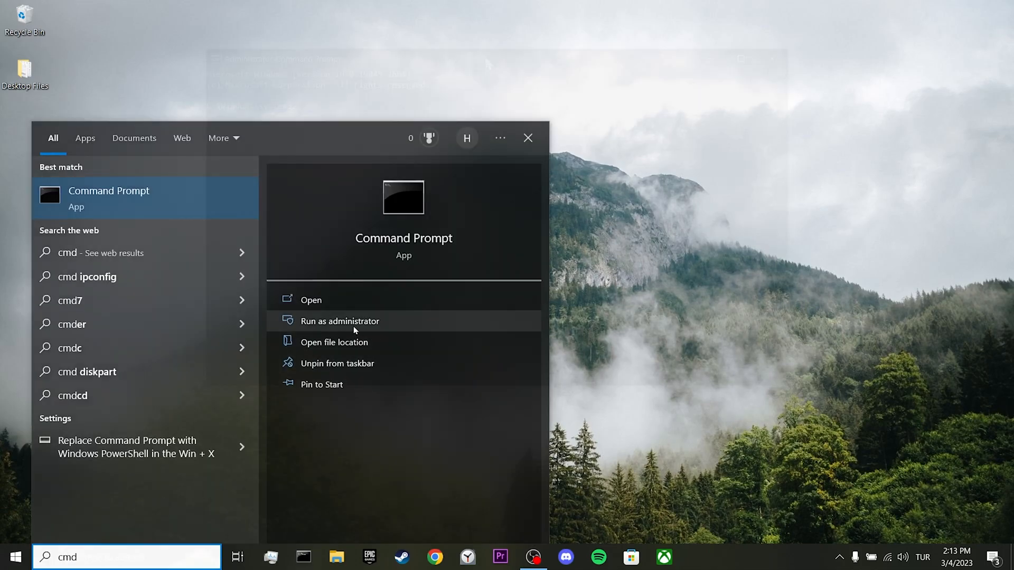
pyautogui.click(340, 320)
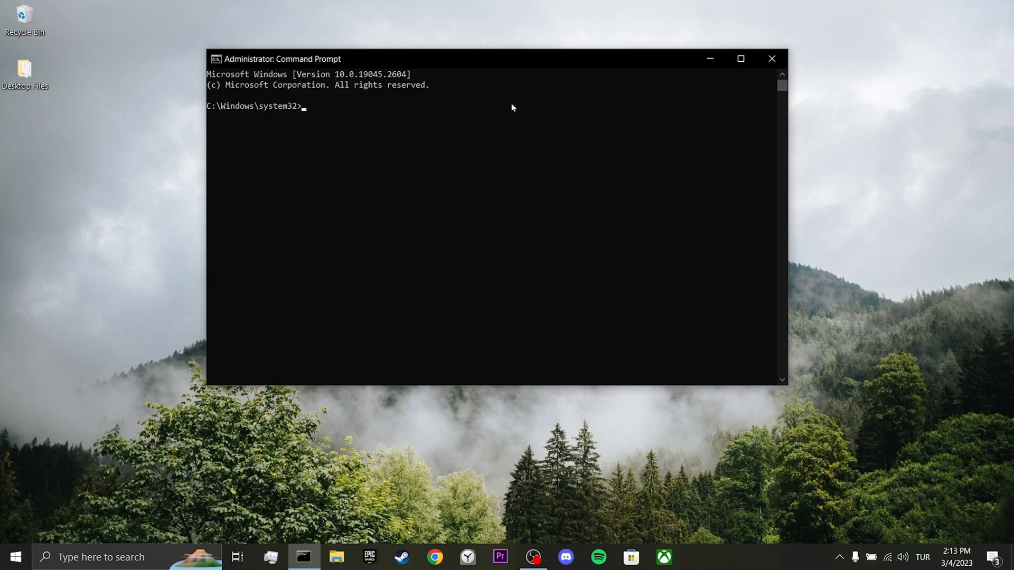
# Run ipconfig /flushdns, netsh winsock reset and netsh int ip reset.
pyautogui.write('ipconfig /flushdns')
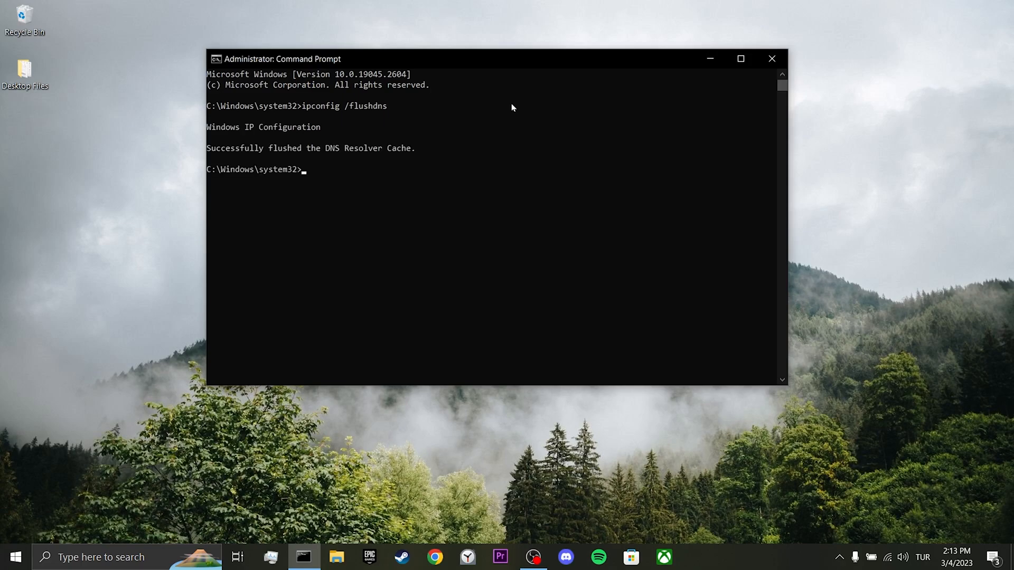
pyautogui.write('netsh winsock reset')
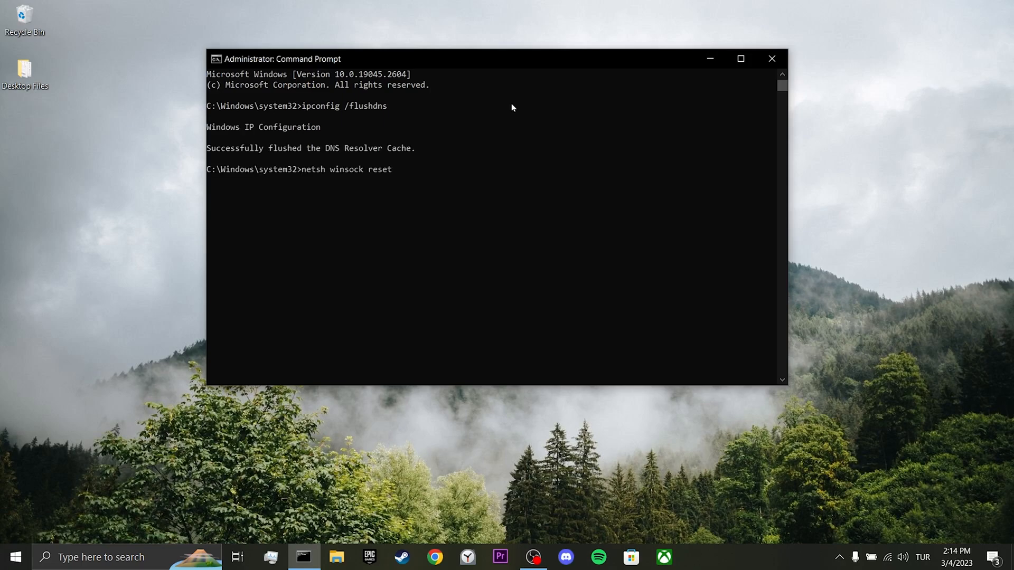
pyautogui.write('netsh int ip rese')
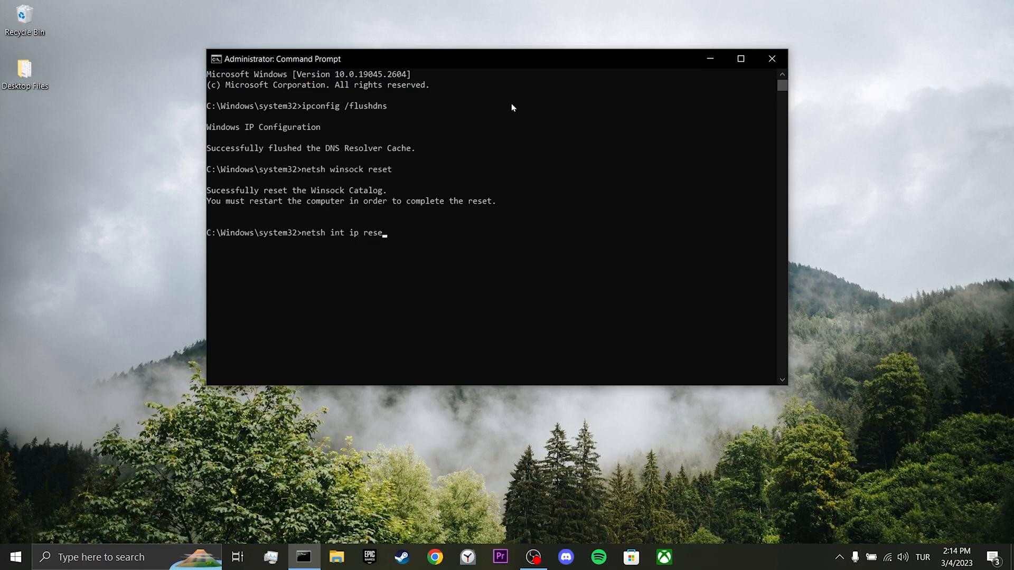
pyautogui.press('enter')
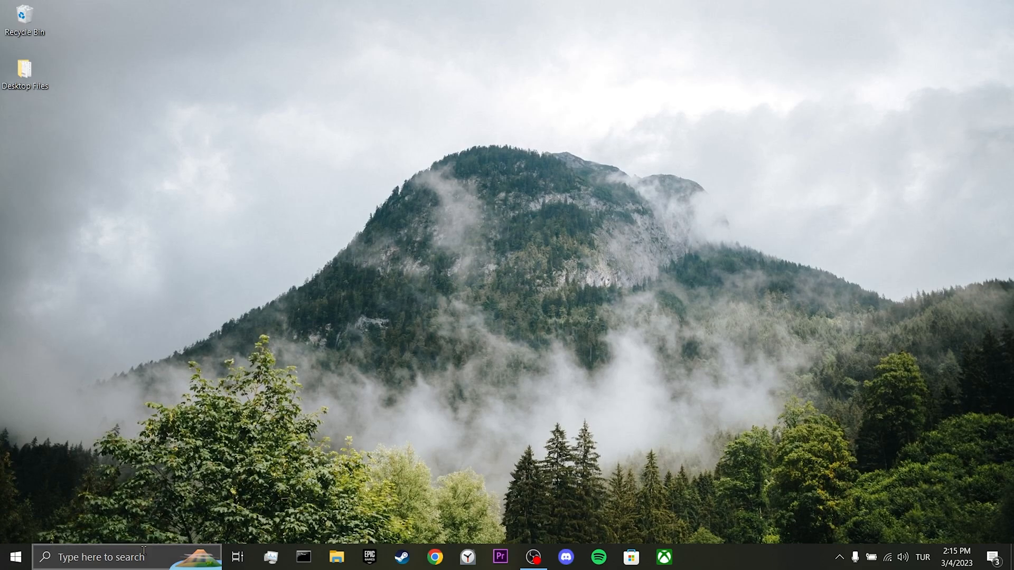
# Open Control Panel's network status and the Wi-Fi 2 Status dialog.
pyautogui.write('control')
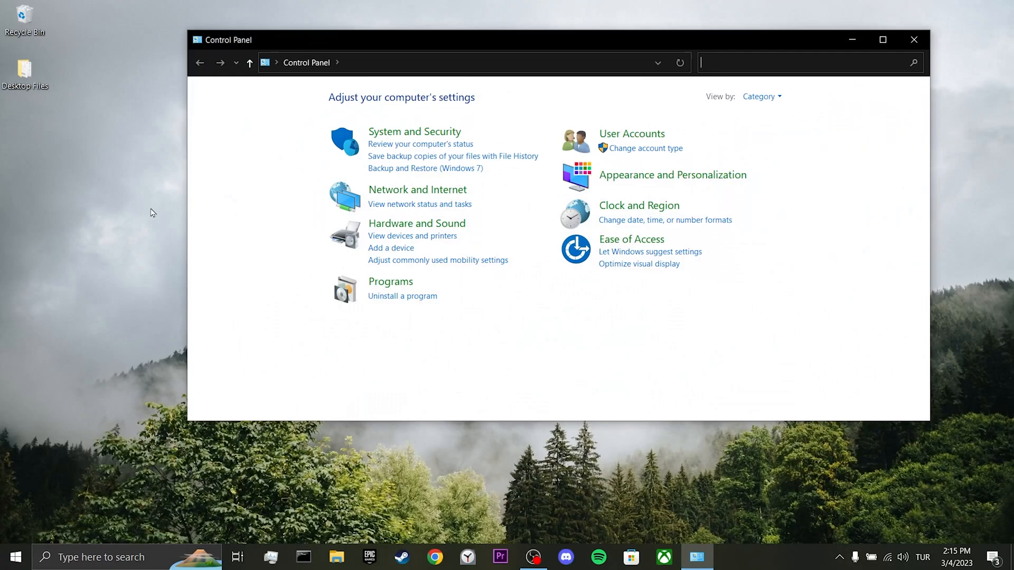
pyautogui.click(417, 189)
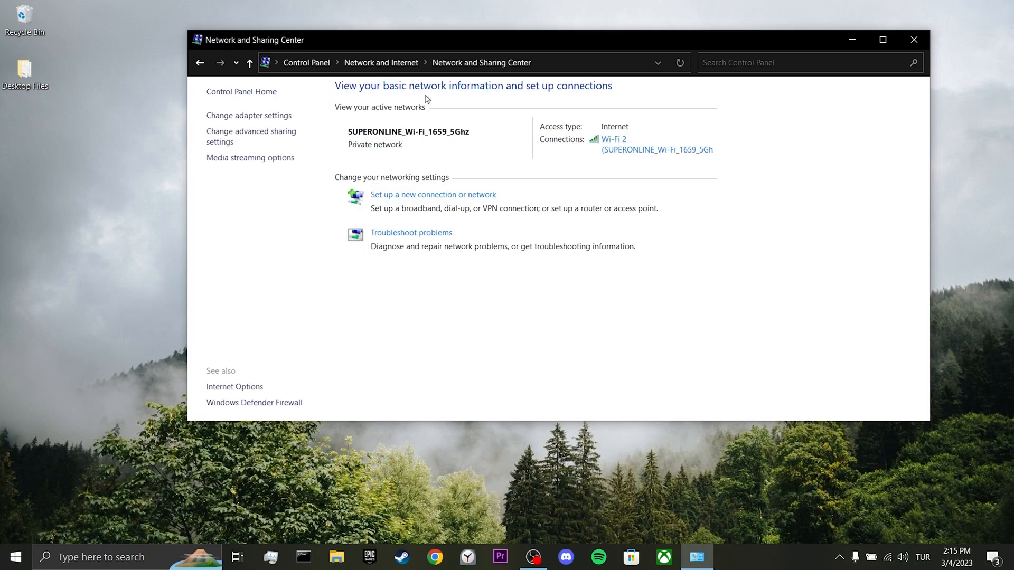
pyautogui.click(613, 139)
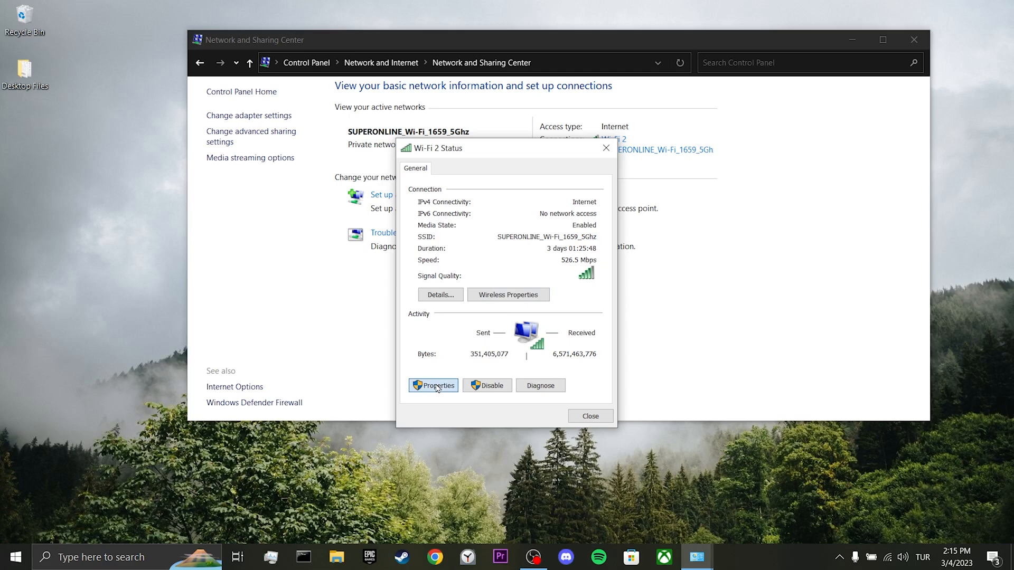
# Set Wi-Fi 2's IPv4 DNS servers to 8.8.8.8 and 8.8.4.4 and confirm.
pyautogui.click(433, 385)
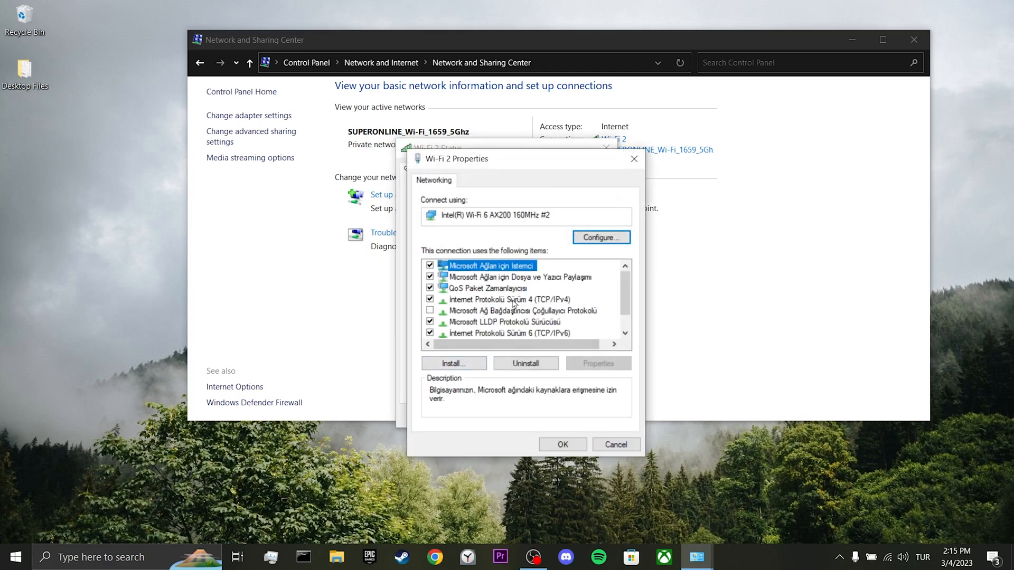
pyautogui.click(509, 300)
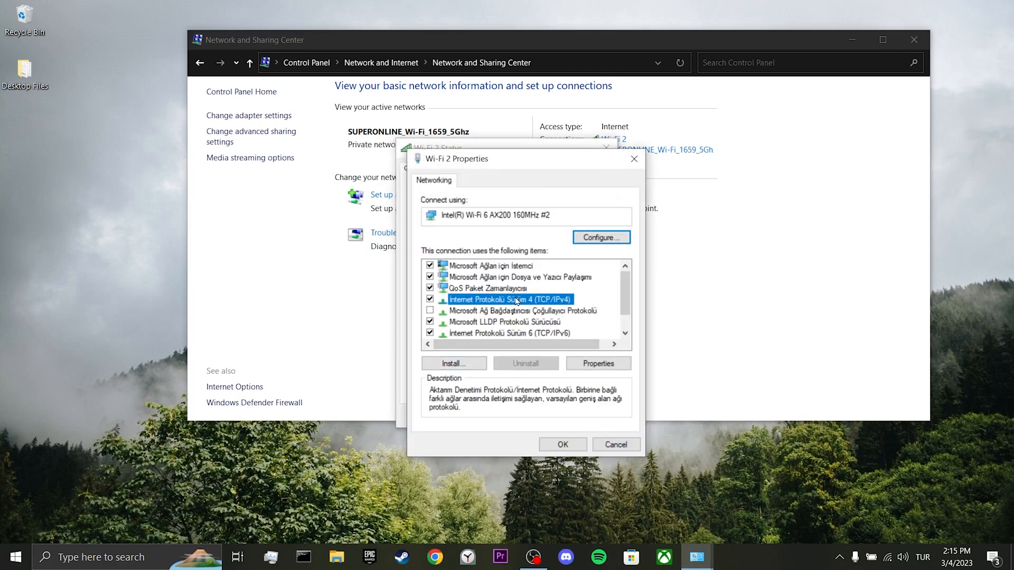
pyautogui.click(596, 362)
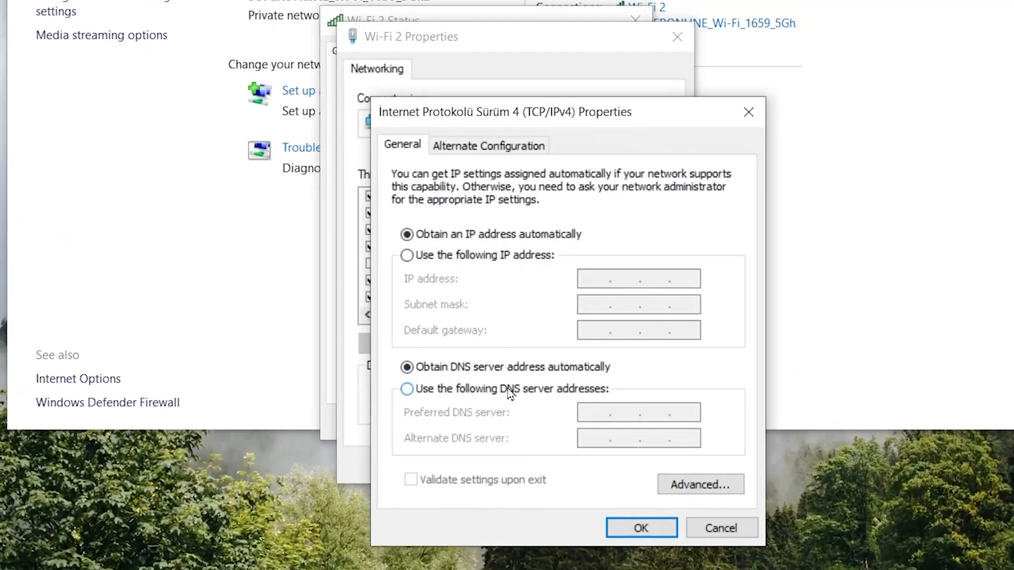
pyautogui.click(406, 389)
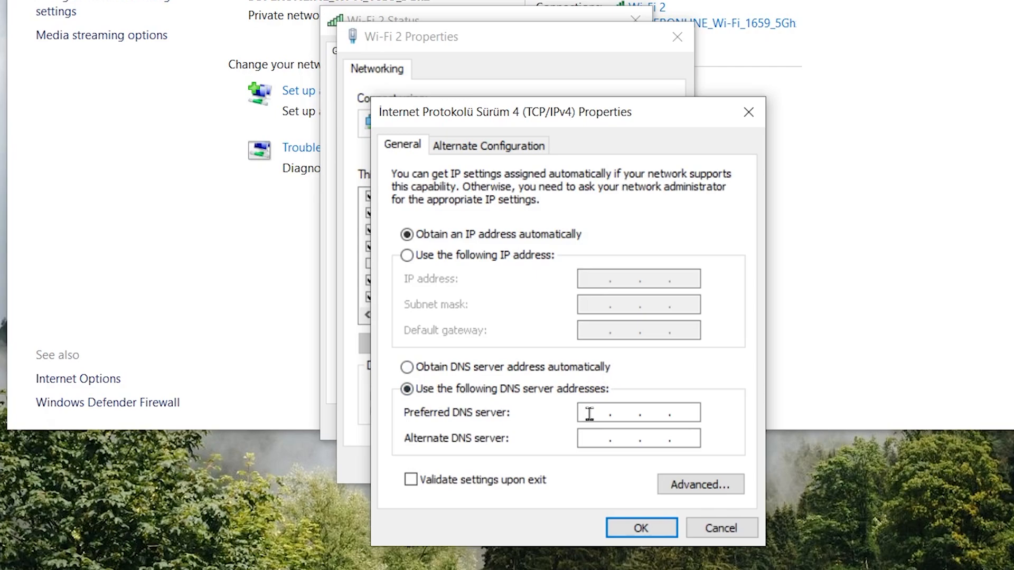
pyautogui.write('8.8.')
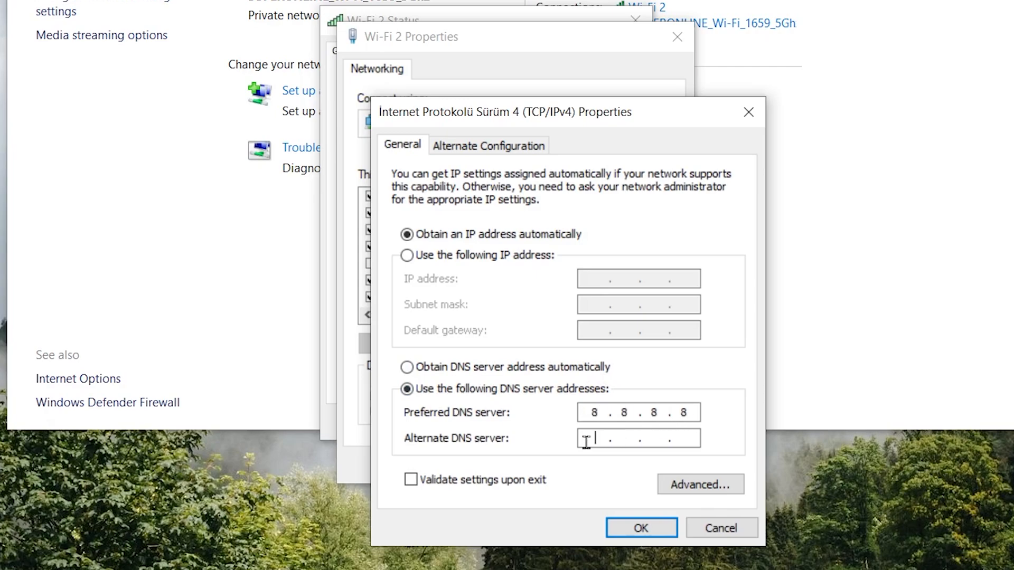
pyautogui.write('8.8.4.4')
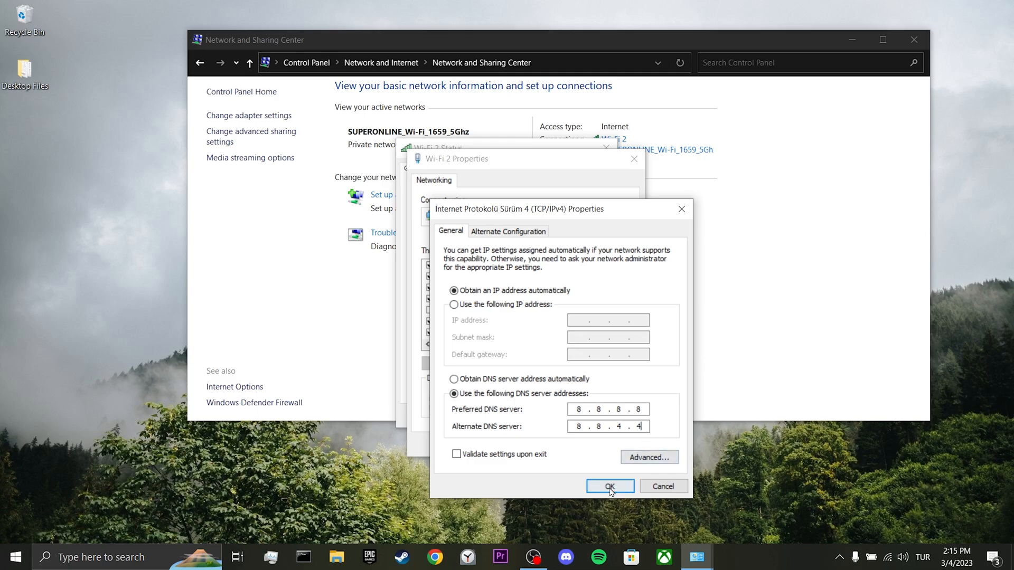
pyautogui.click(608, 487)
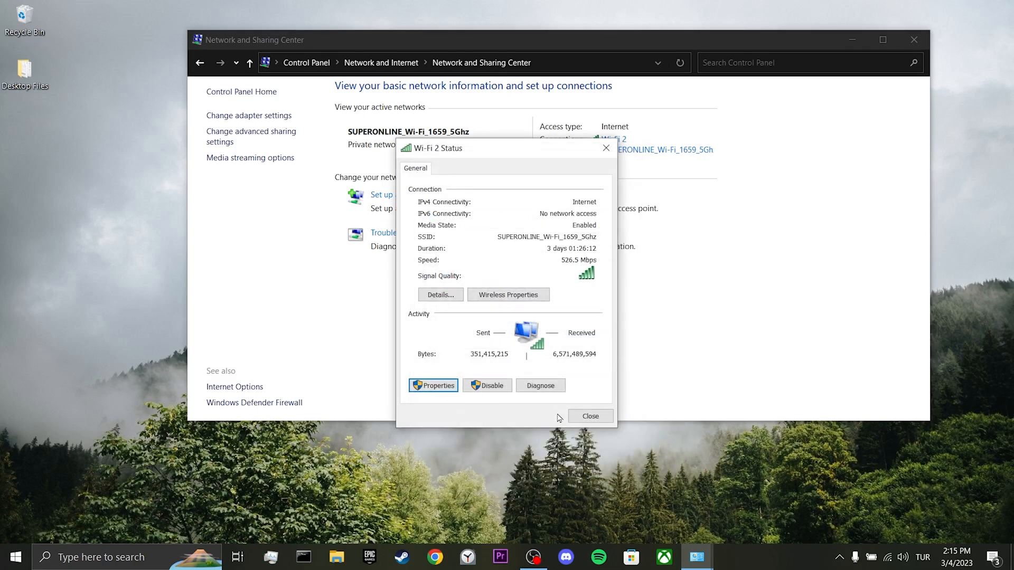
# Close the status dialog, then download the Opera and Firefox installers.
pyautogui.click(590, 415)
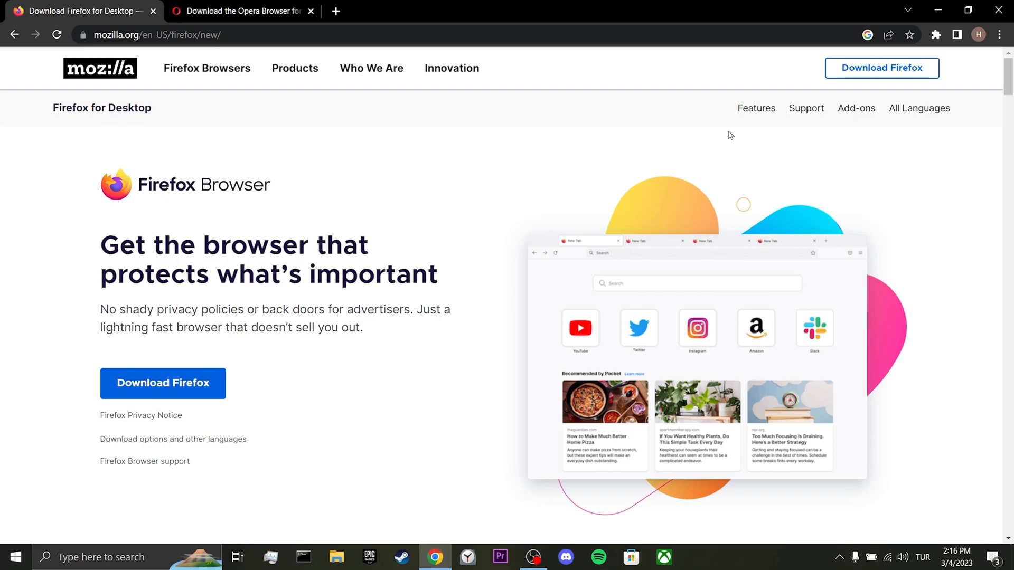
pyautogui.click(242, 11)
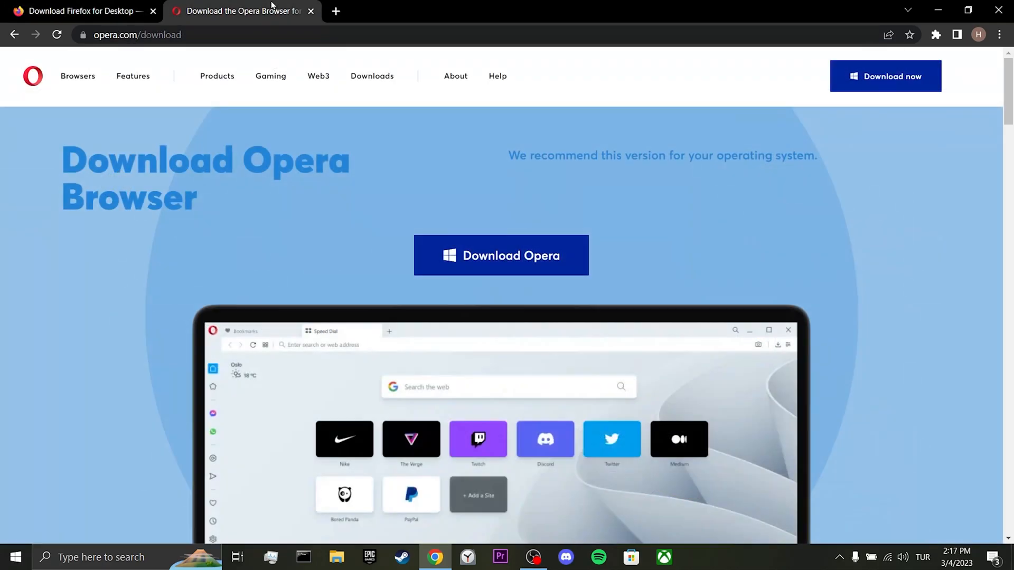
pyautogui.moveTo(533, 250)
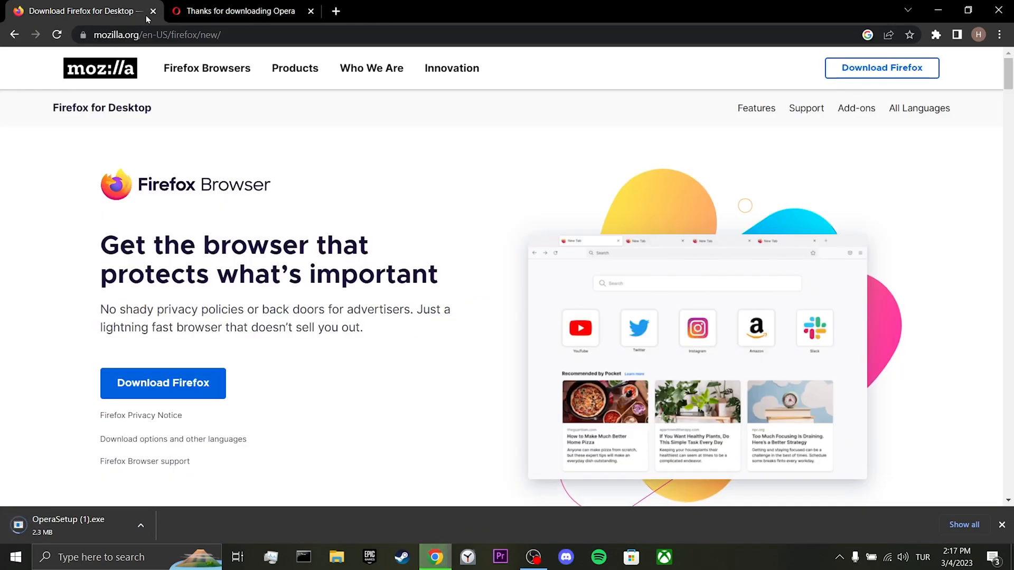
pyautogui.click(162, 382)
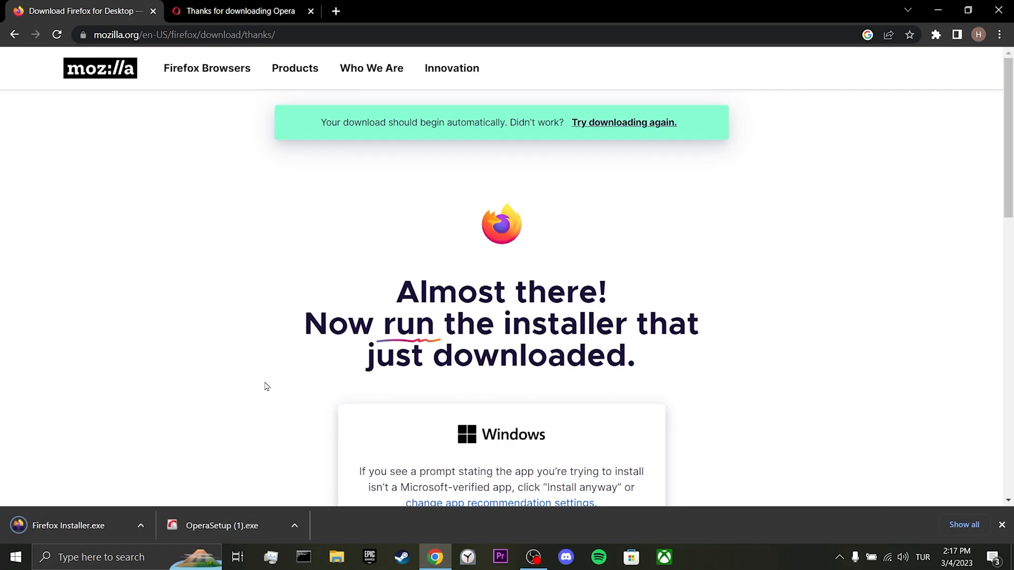